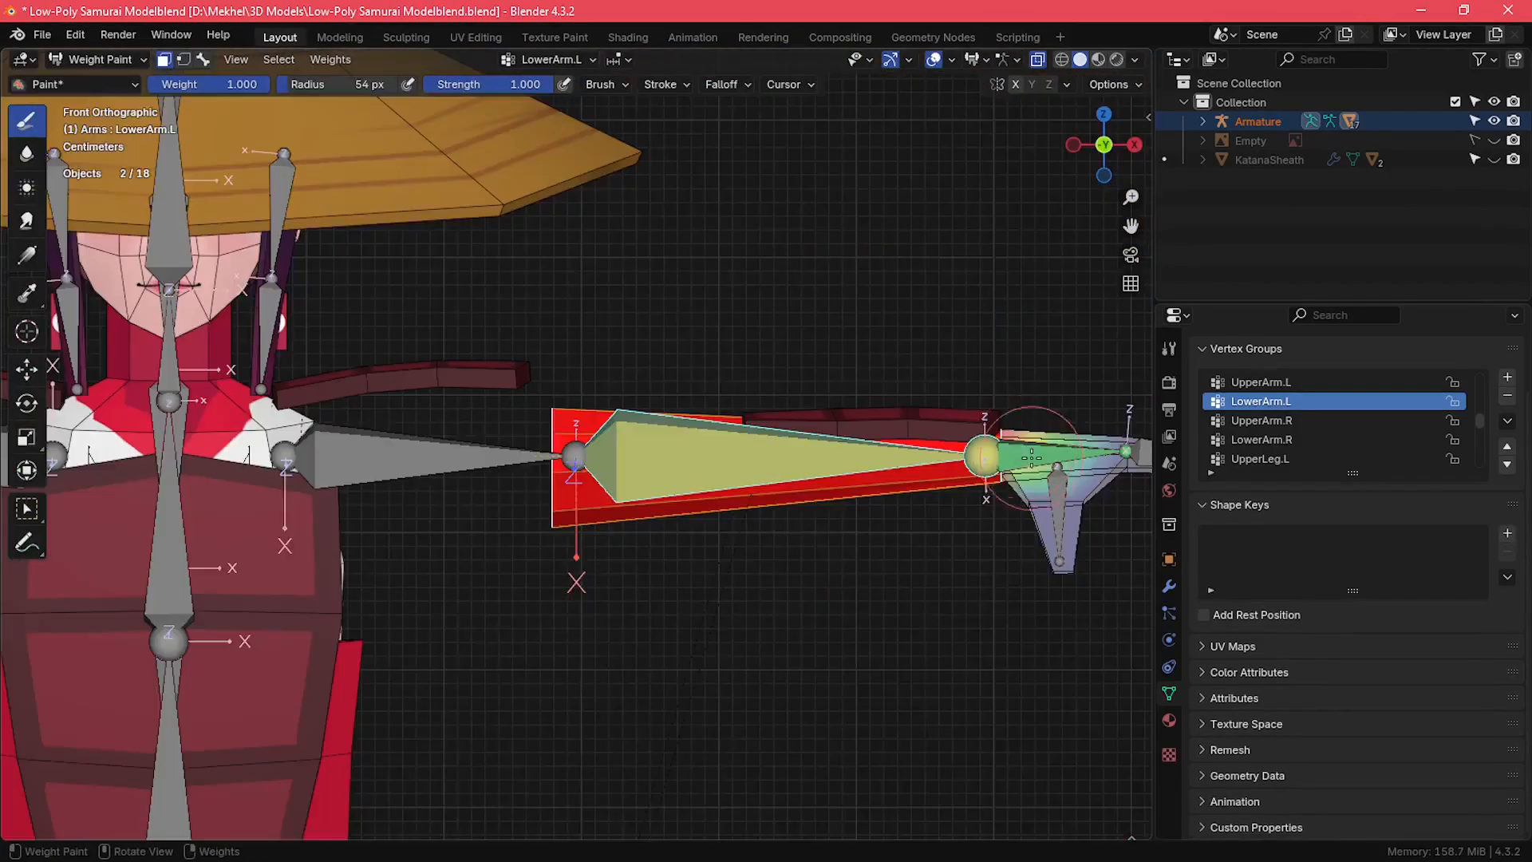
Paint full weight over the left forearm in the LowerArm.L vertex group.
left_click(92, 60)
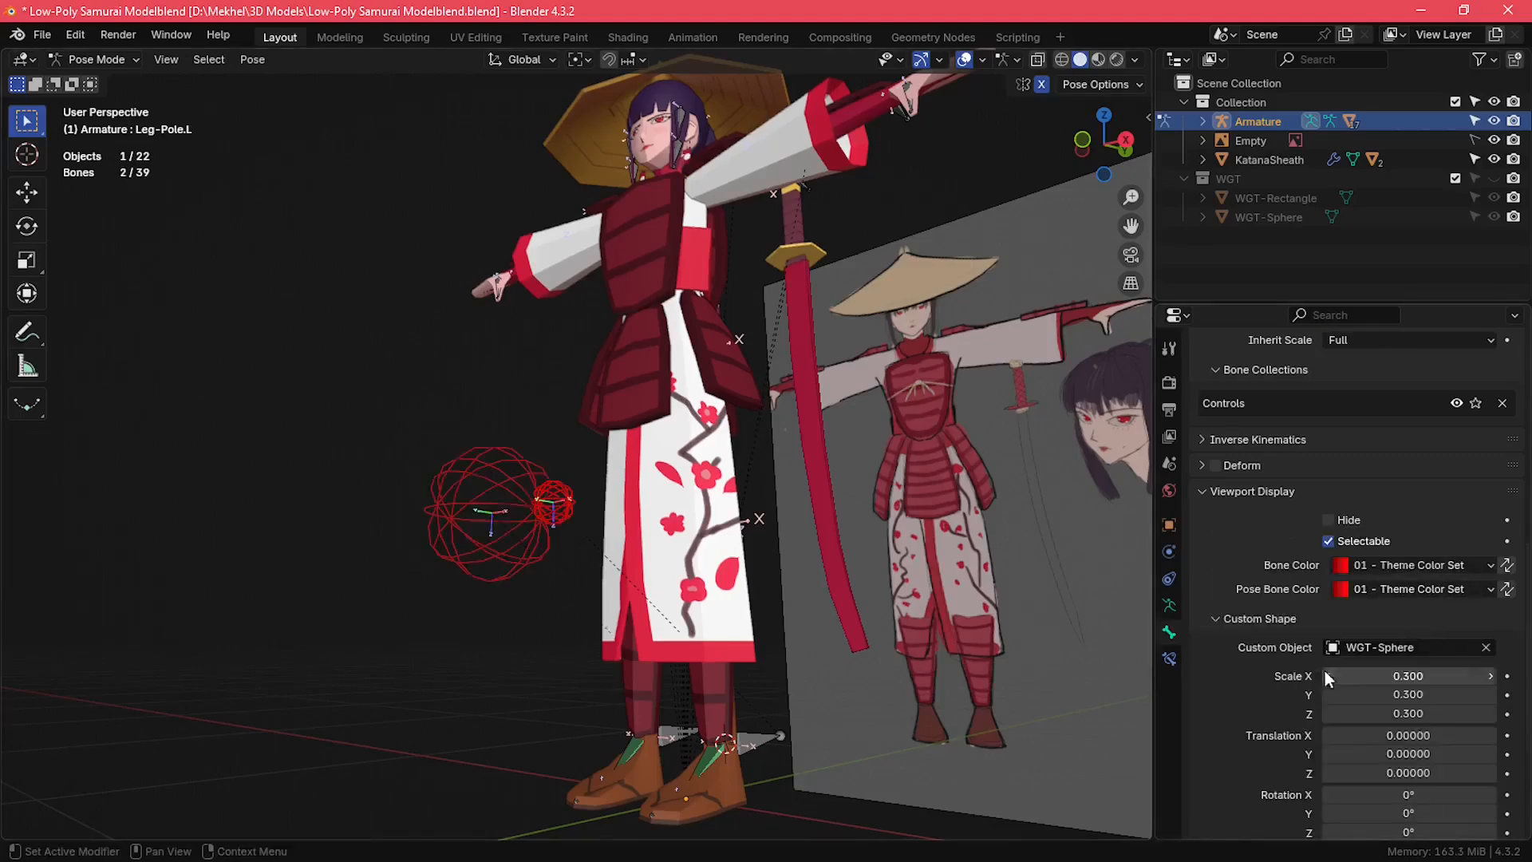